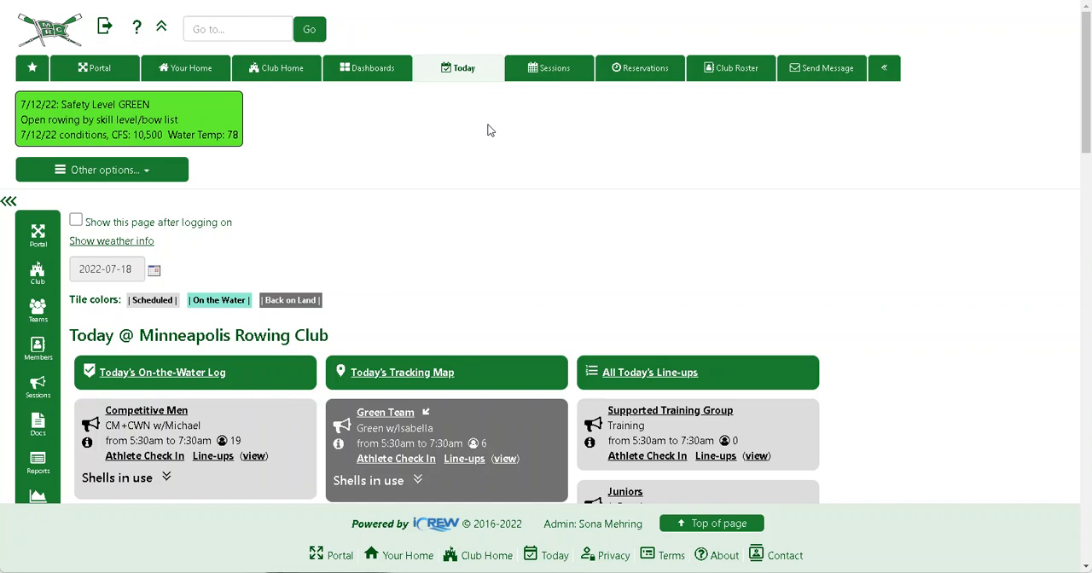
mouse_move(472, 137)
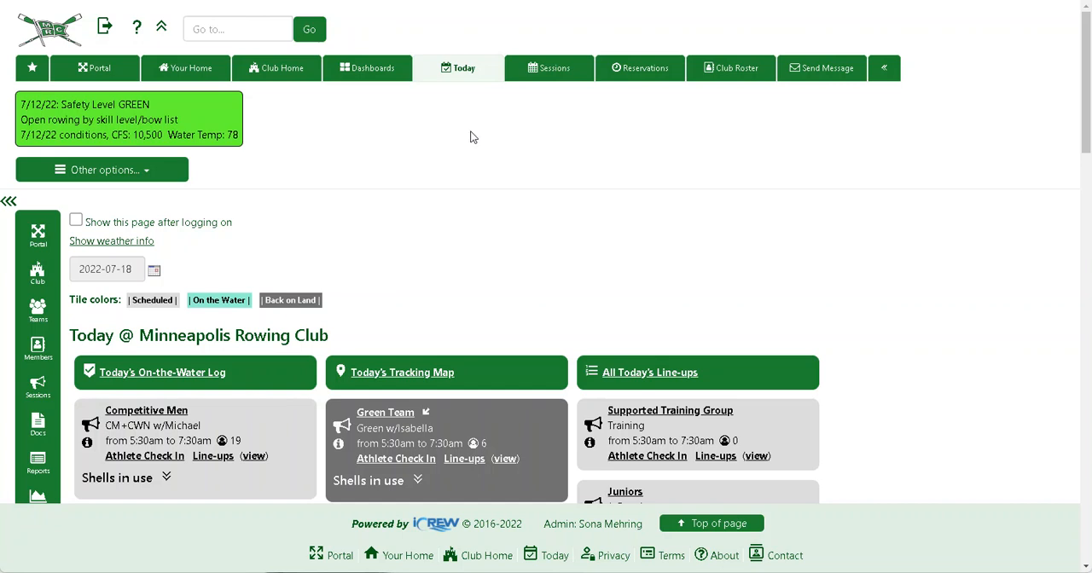
mouse_move(422, 232)
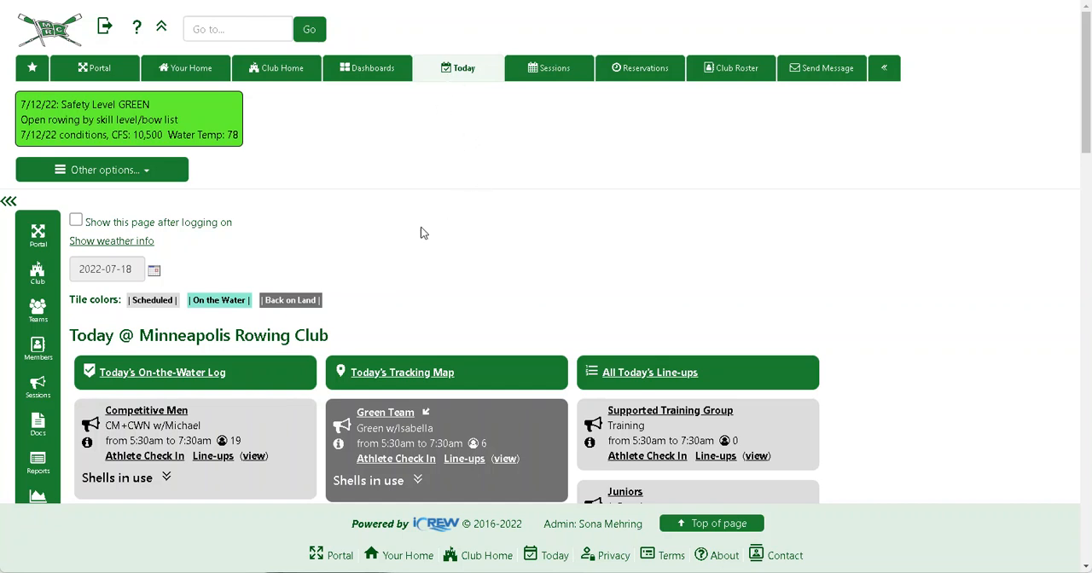
- Show the Sessions calendar for Thursday, July 21, 2022 with the evening CWR session in view
scroll("down", 3)
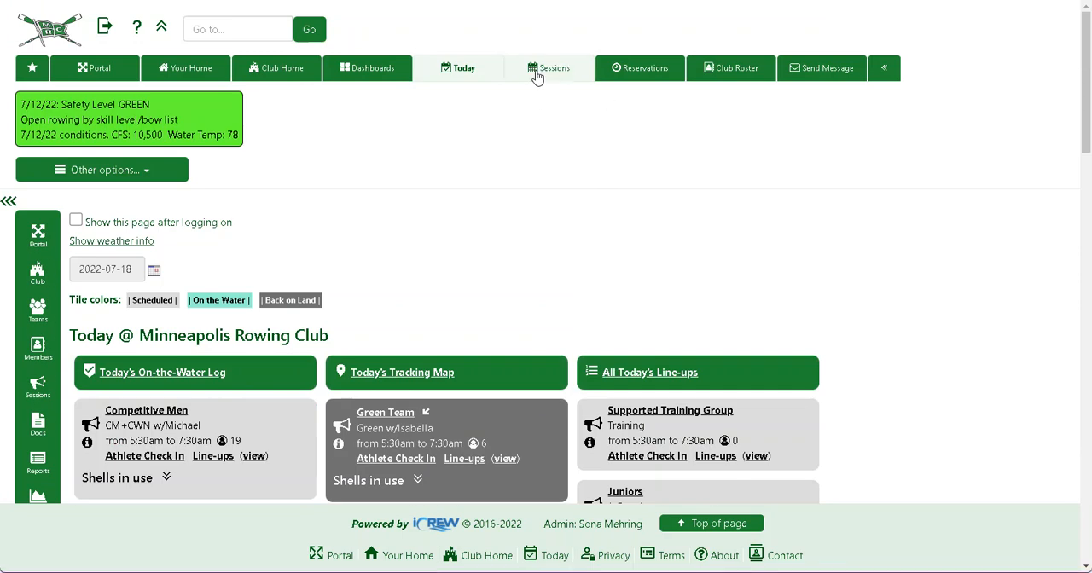
left_click(549, 68)
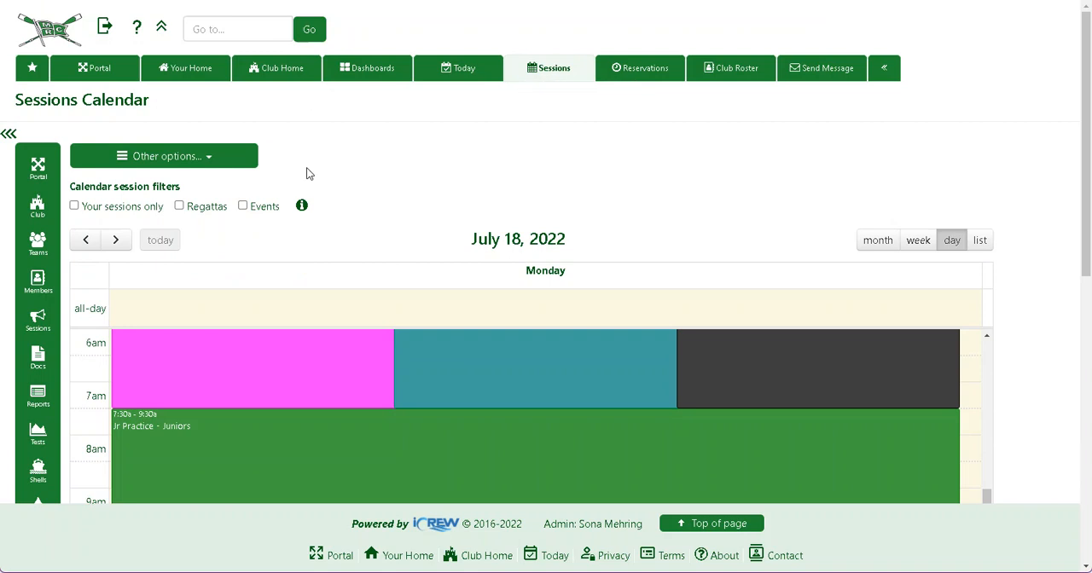
left_click(116, 239)
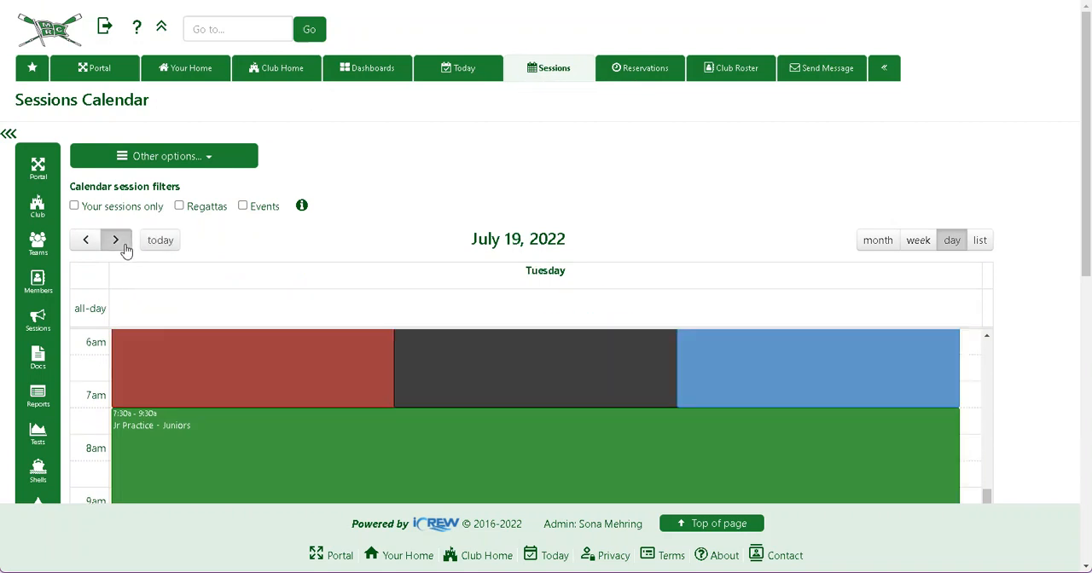
left_click(116, 238)
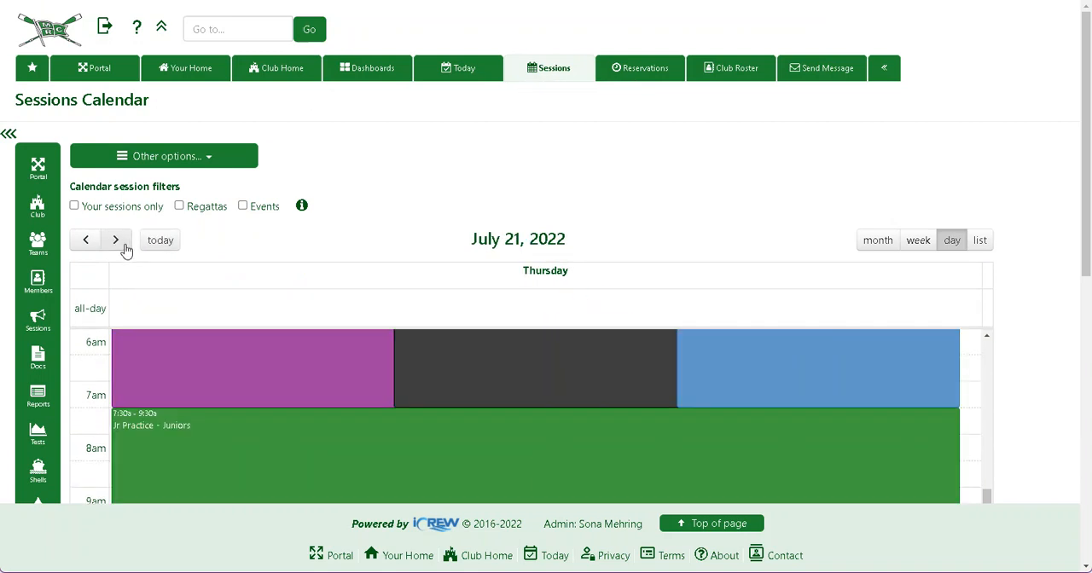
mouse_move(522, 214)
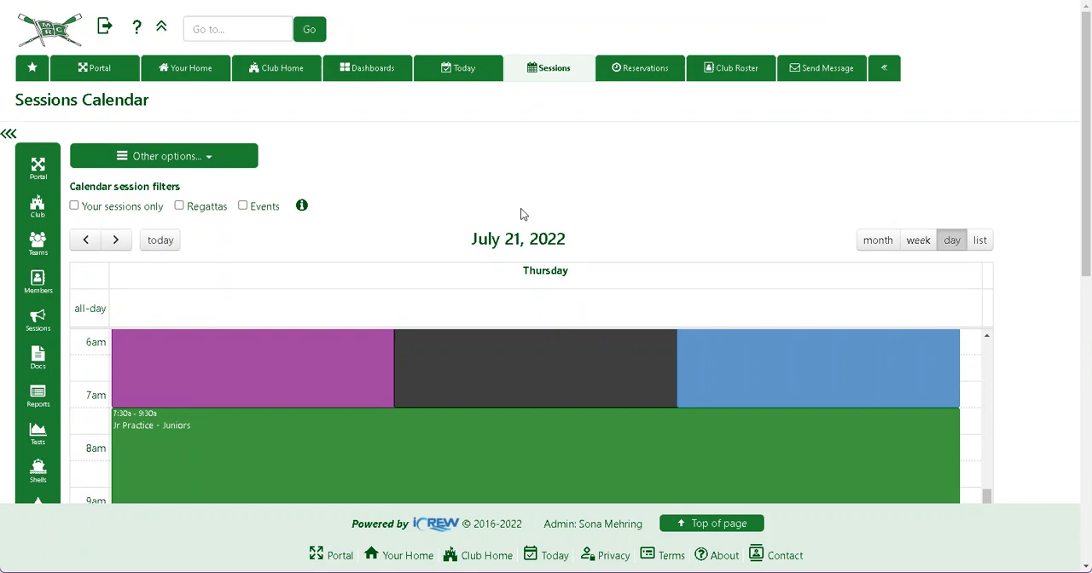
scroll("down", 3)
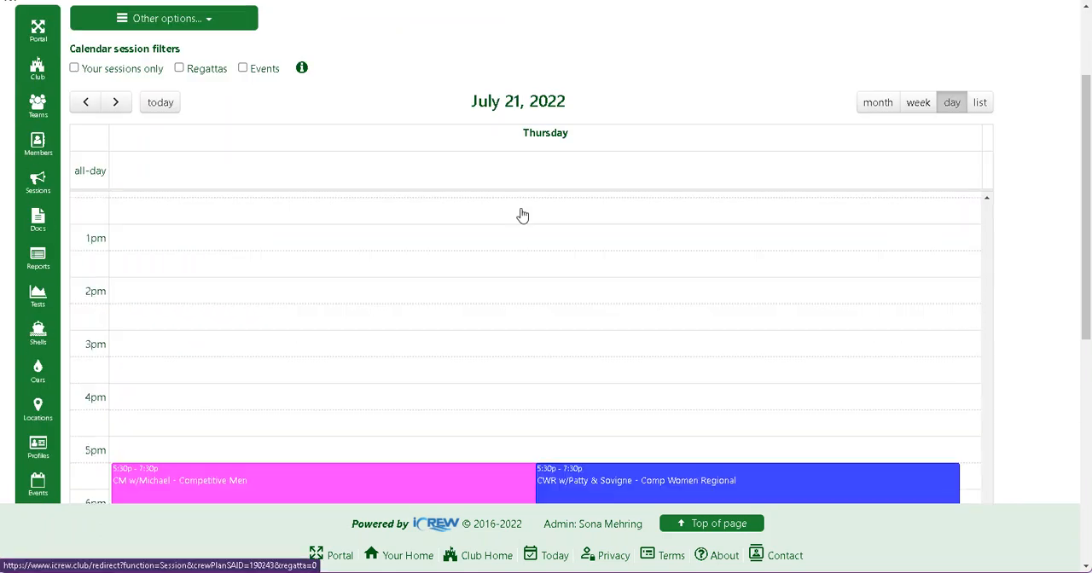
mouse_move(611, 461)
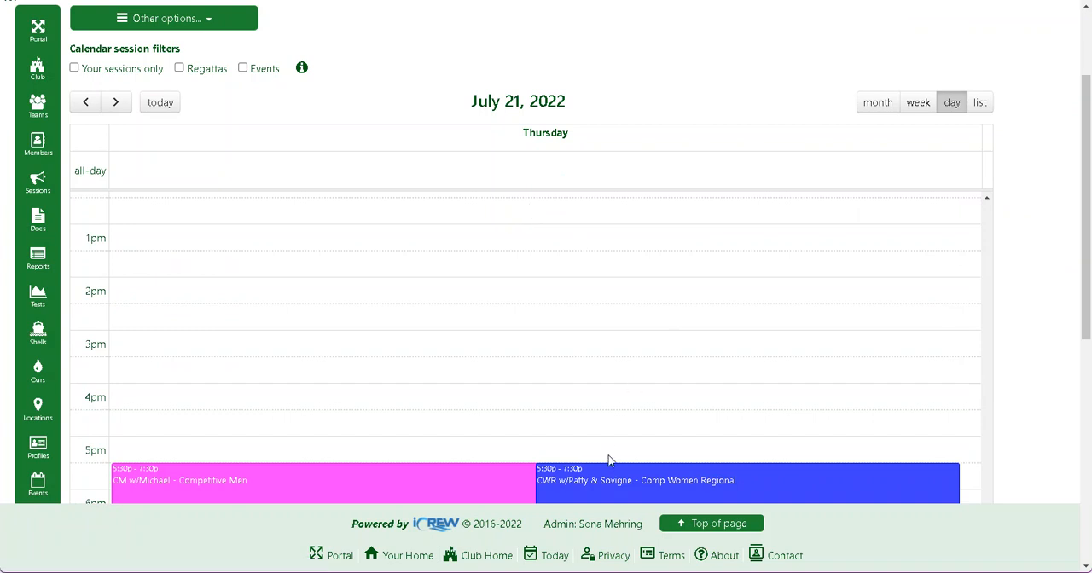
scroll("down", 3)
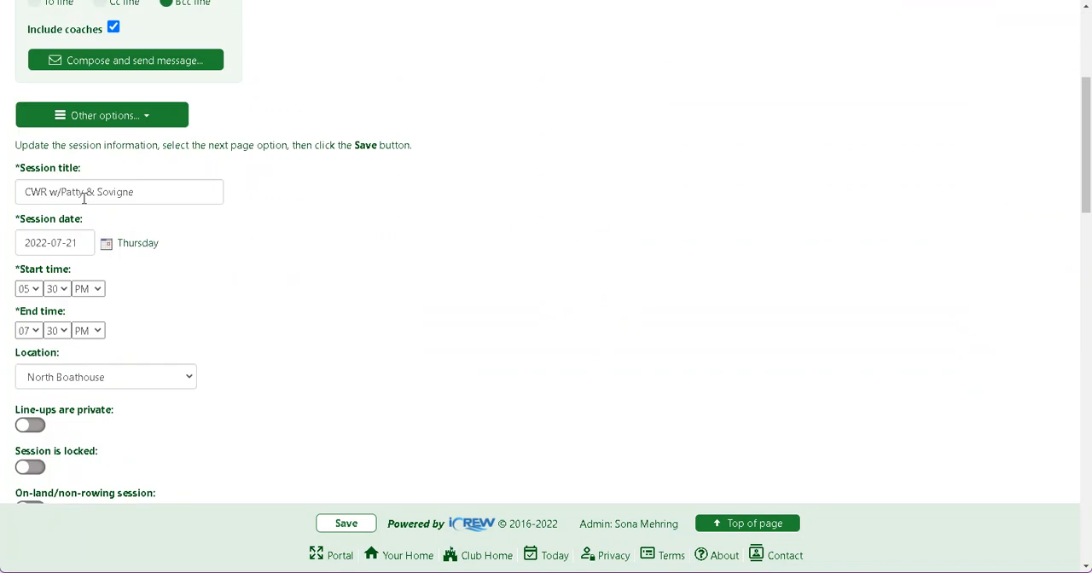
- Replace the first coach with 'Sub Michael' so the title reads 'CWR w/Sub Michael & Sovigne', and save
double_click(72, 191)
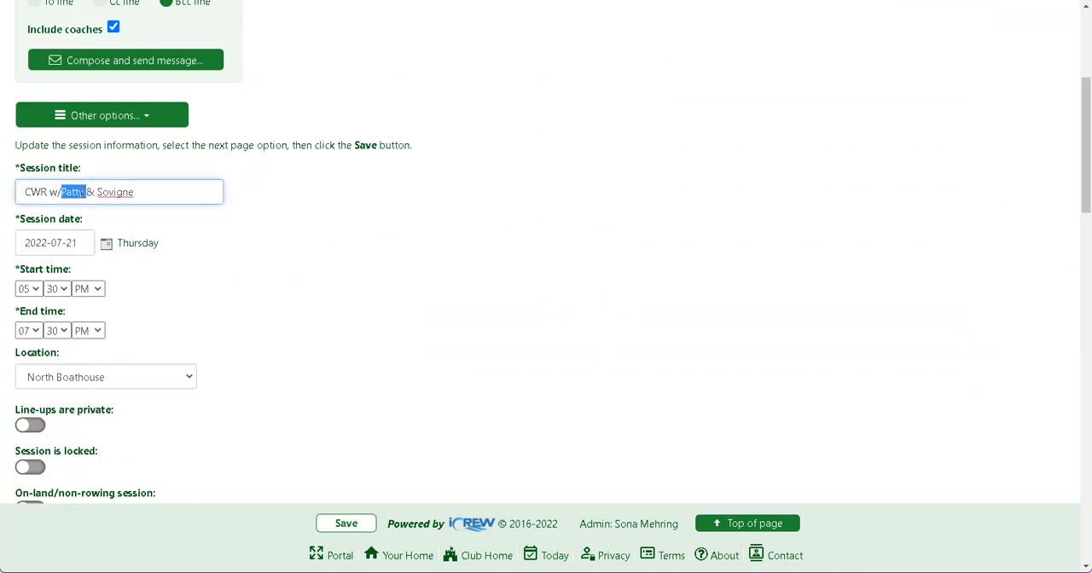
type("Subit")
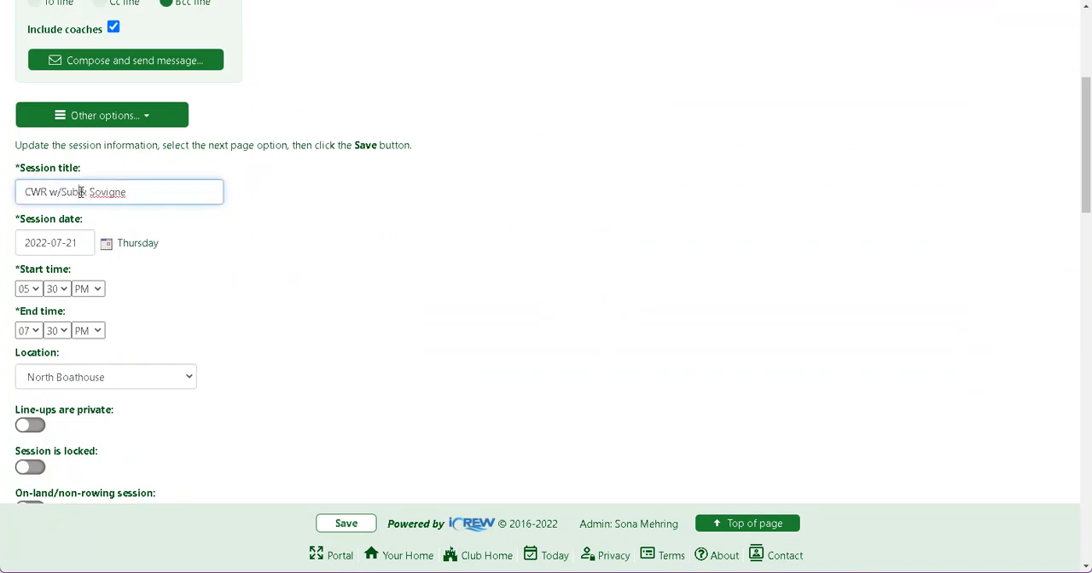
type("Michael")
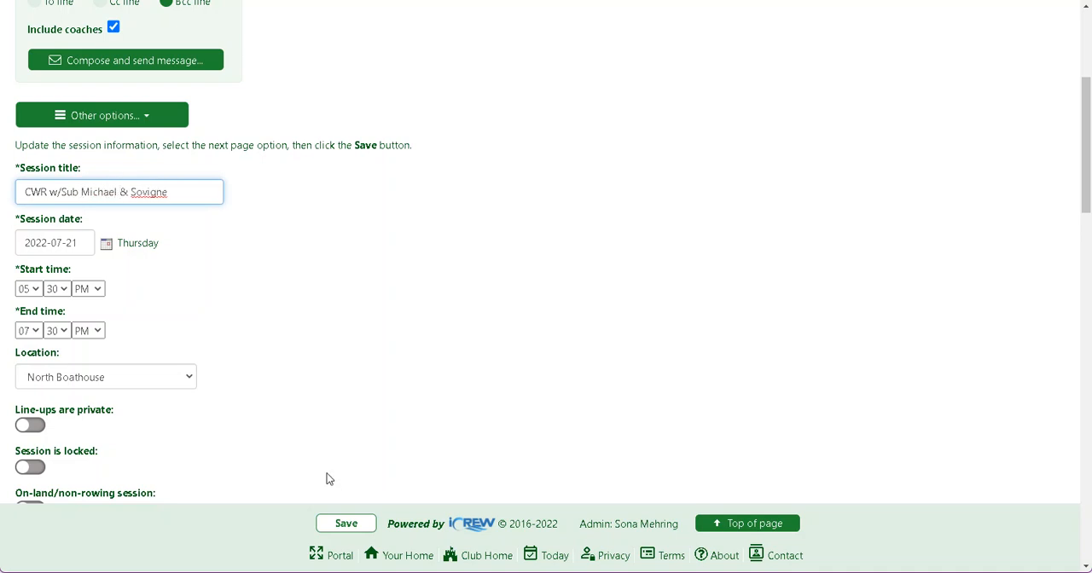
left_click(345, 522)
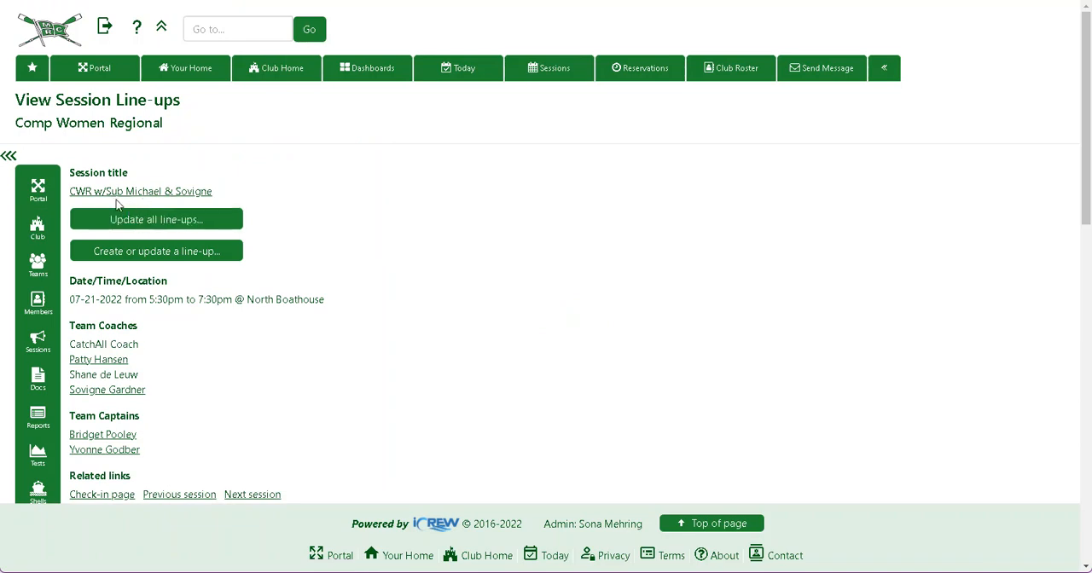
mouse_move(621, 177)
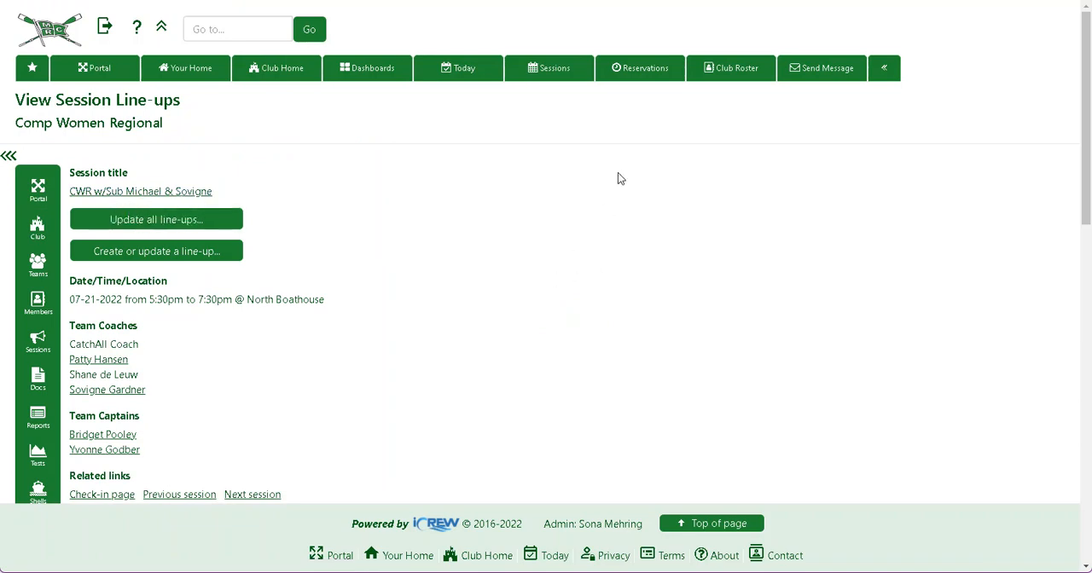
mouse_move(362, 32)
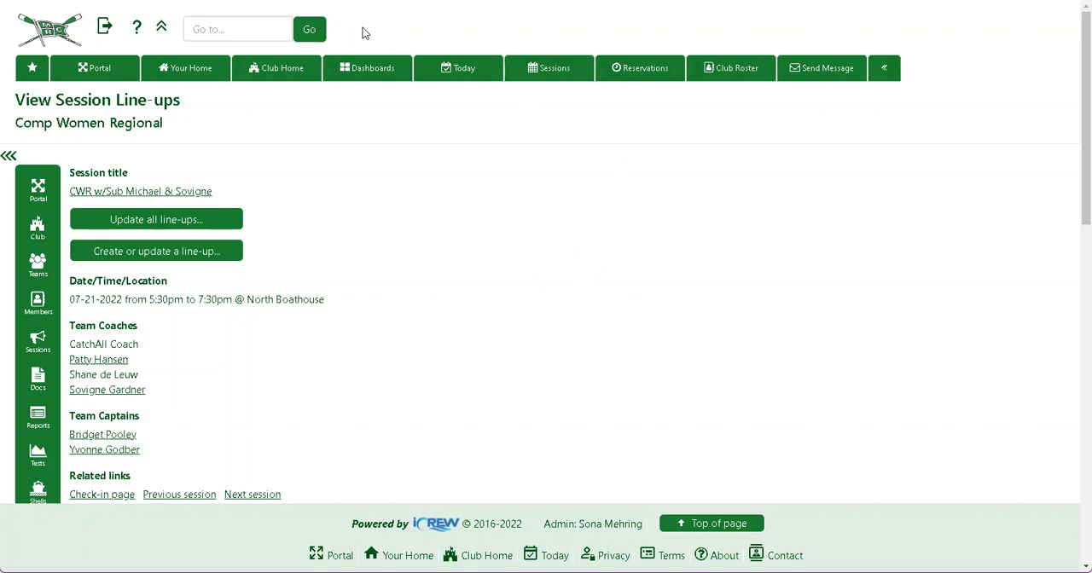
mouse_move(350, 24)
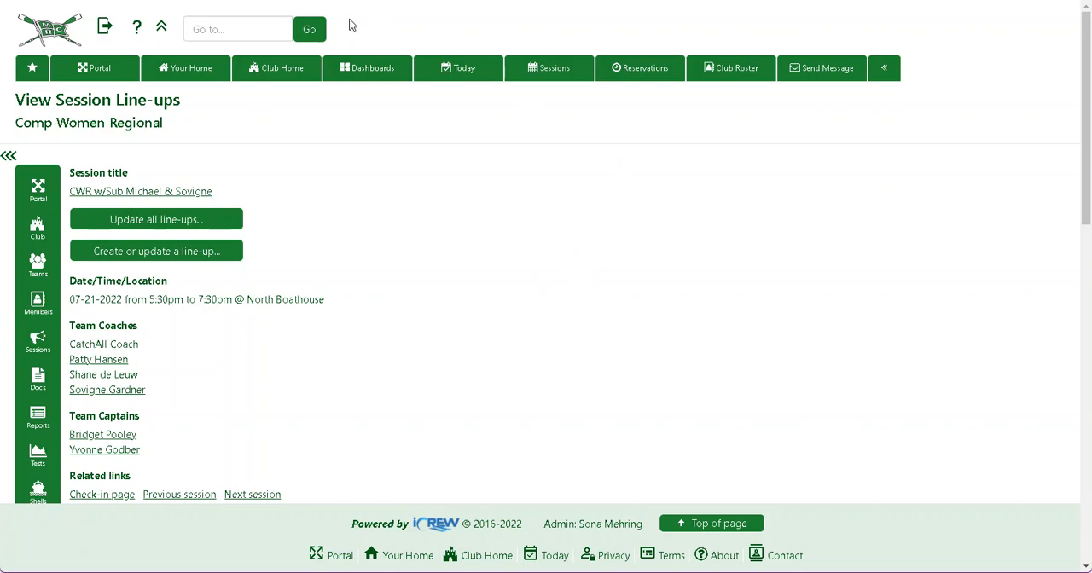